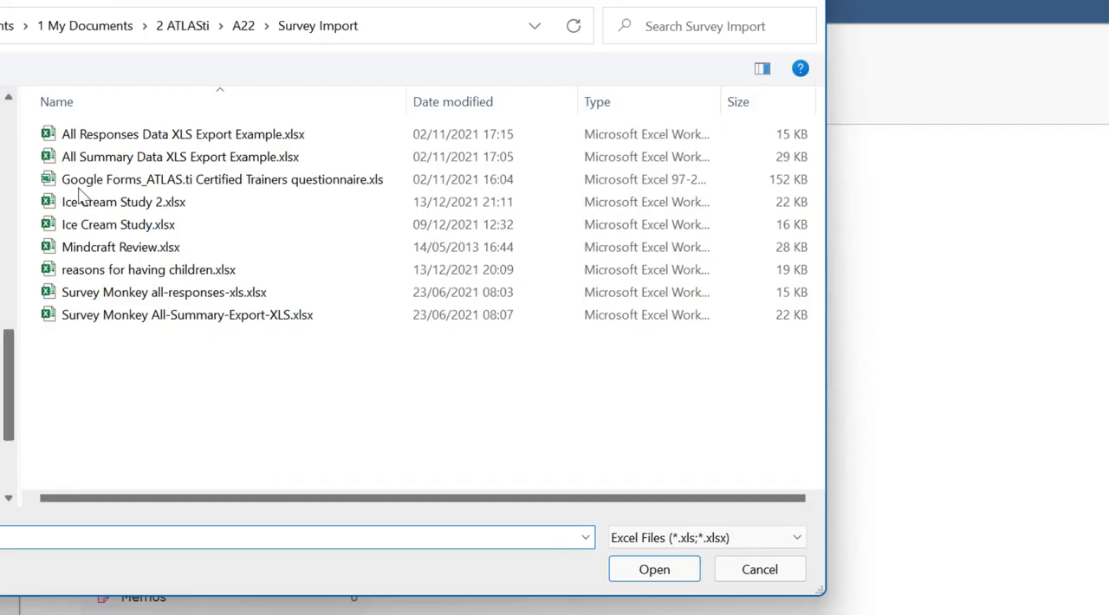
Select 'reasons for having children.xlsx' as the survey file to import.
click(149, 271)
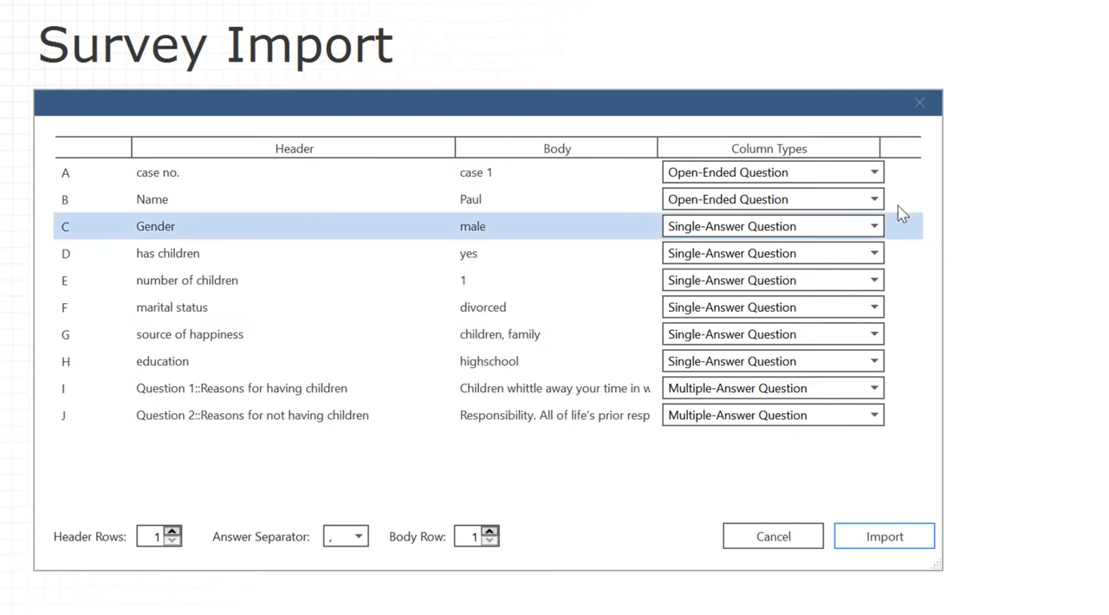
Show the column type choices for column A (case no.).
click(874, 171)
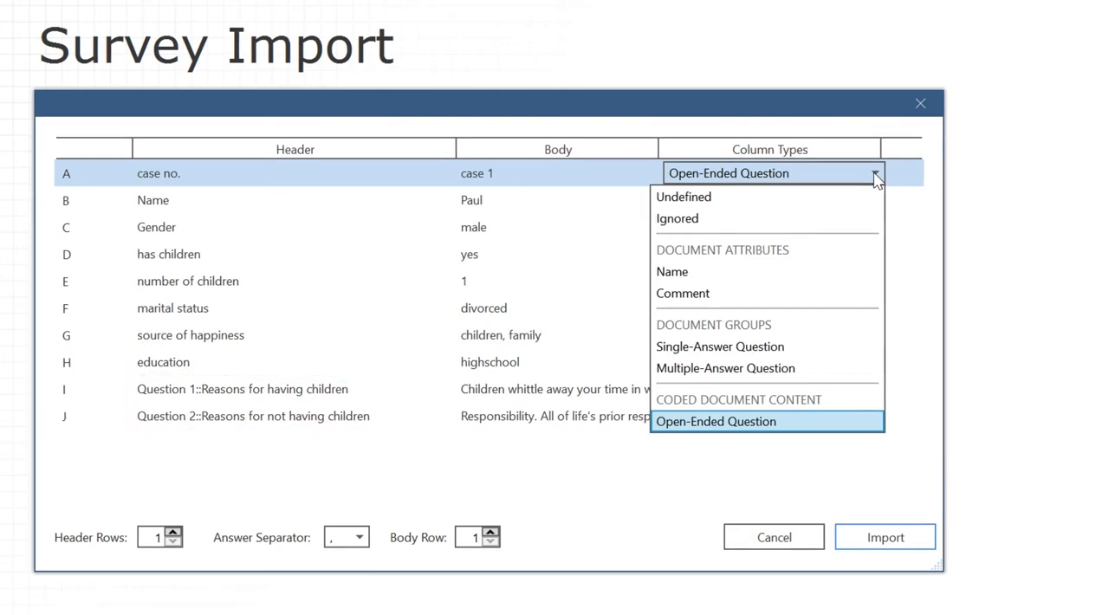
mouse_move(856, 271)
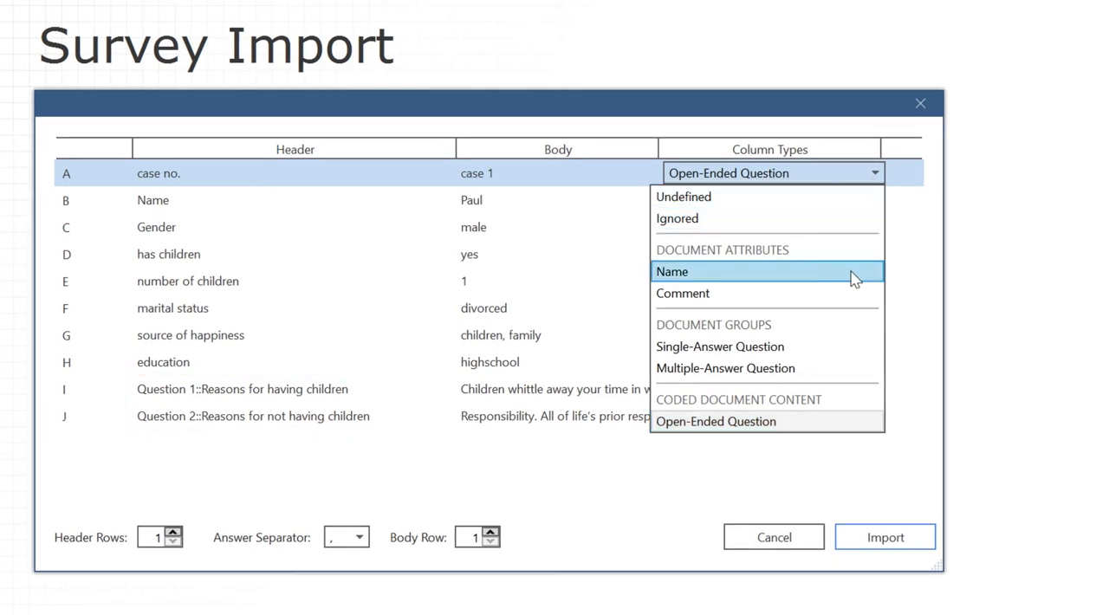
Make case no. the document Name and source of happiness a Multiple-Answer Question.
click(672, 271)
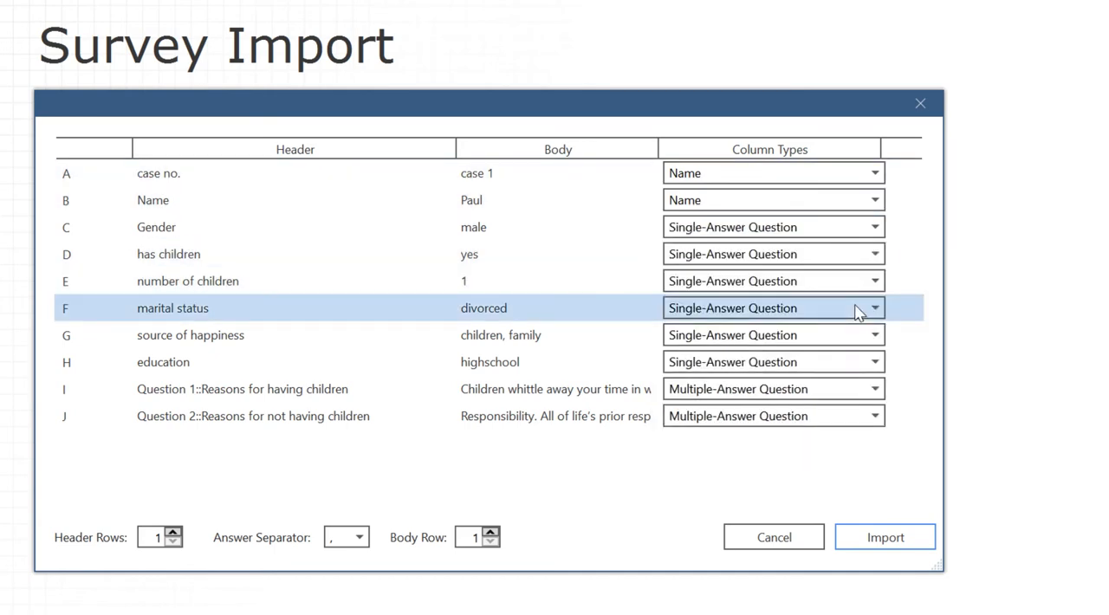
mouse_move(864, 291)
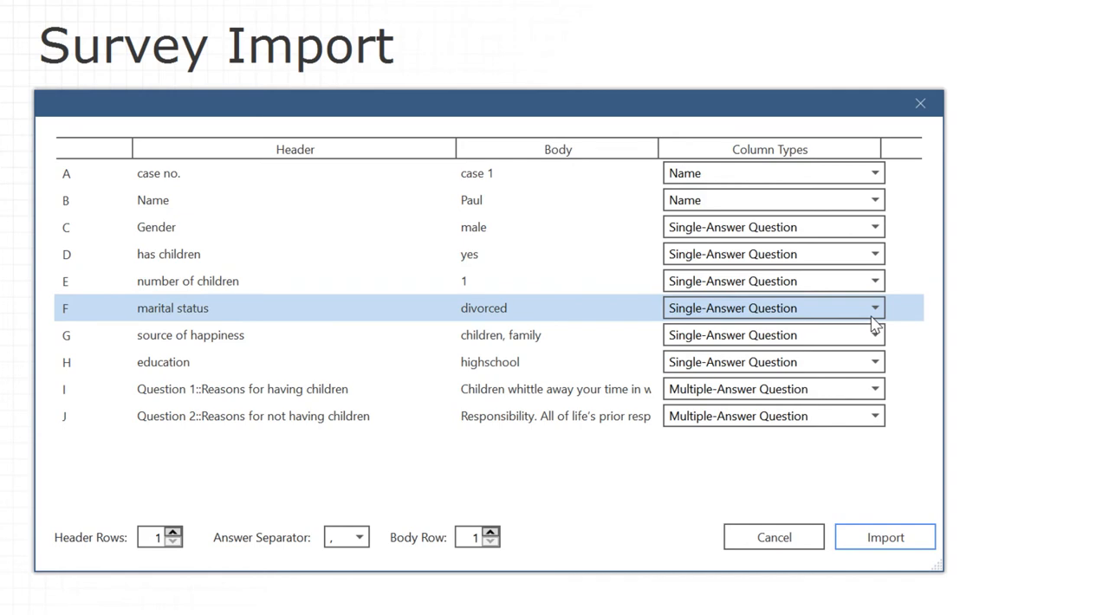
click(874, 336)
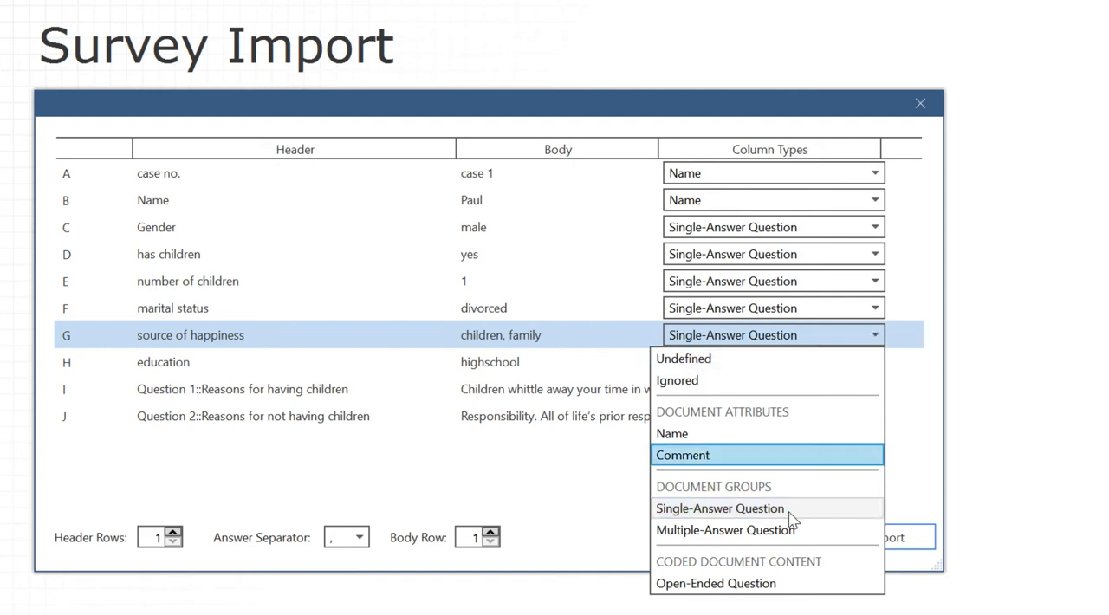
click(726, 530)
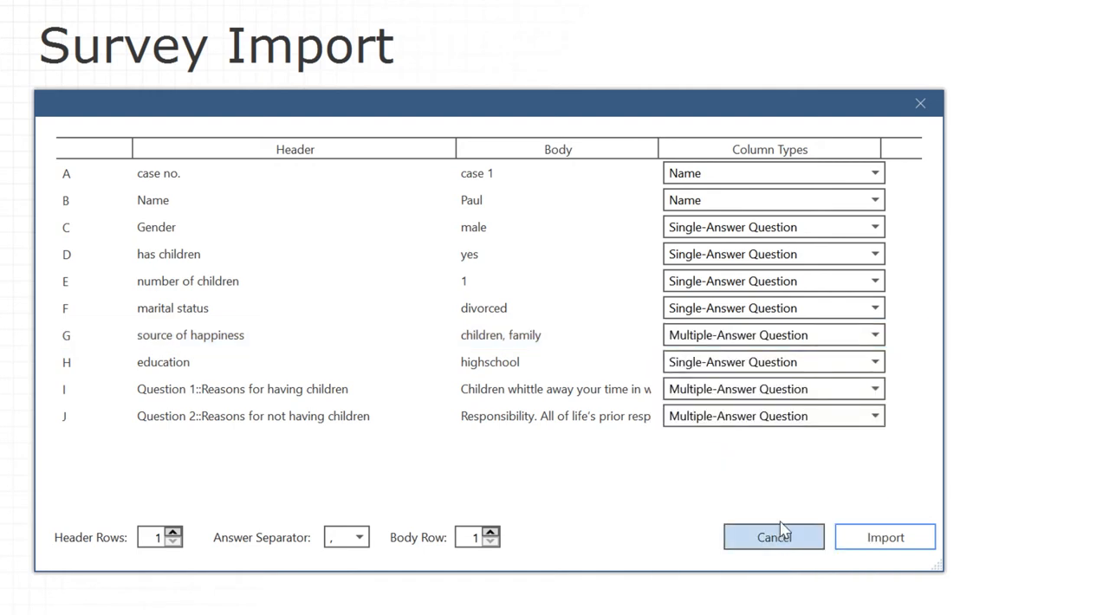
Make Question 1 and Question 2 Open-Ended Questions and import the survey.
click(842, 374)
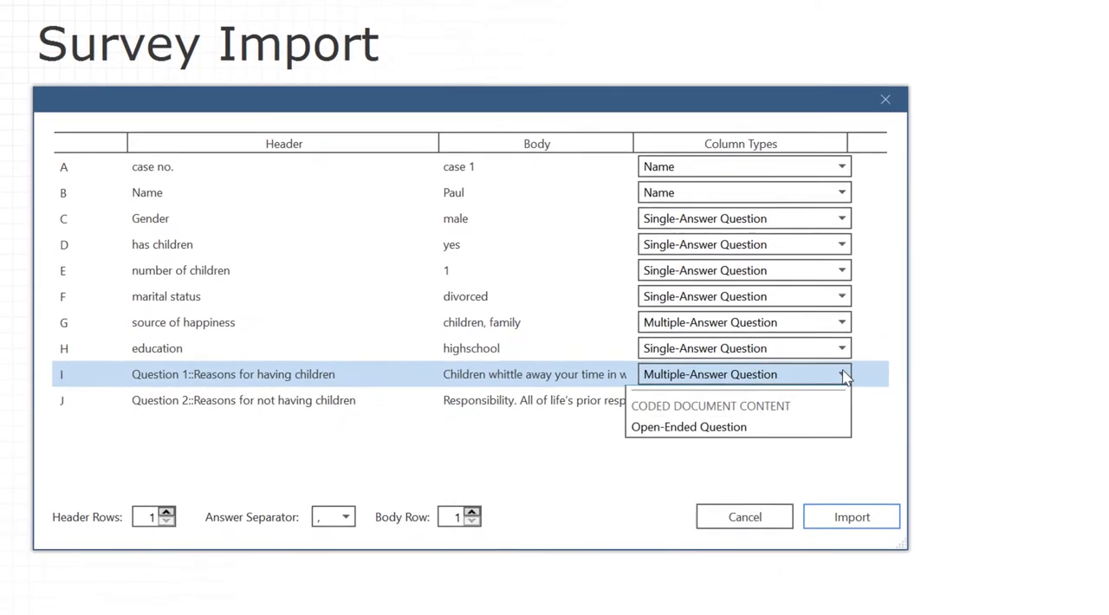
click(690, 427)
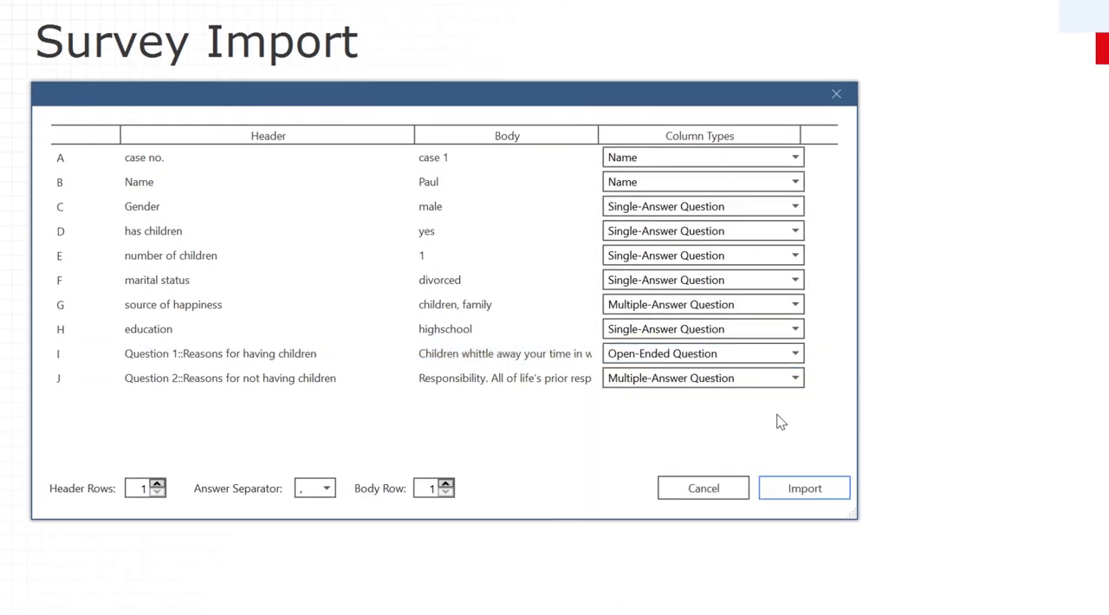
click(789, 378)
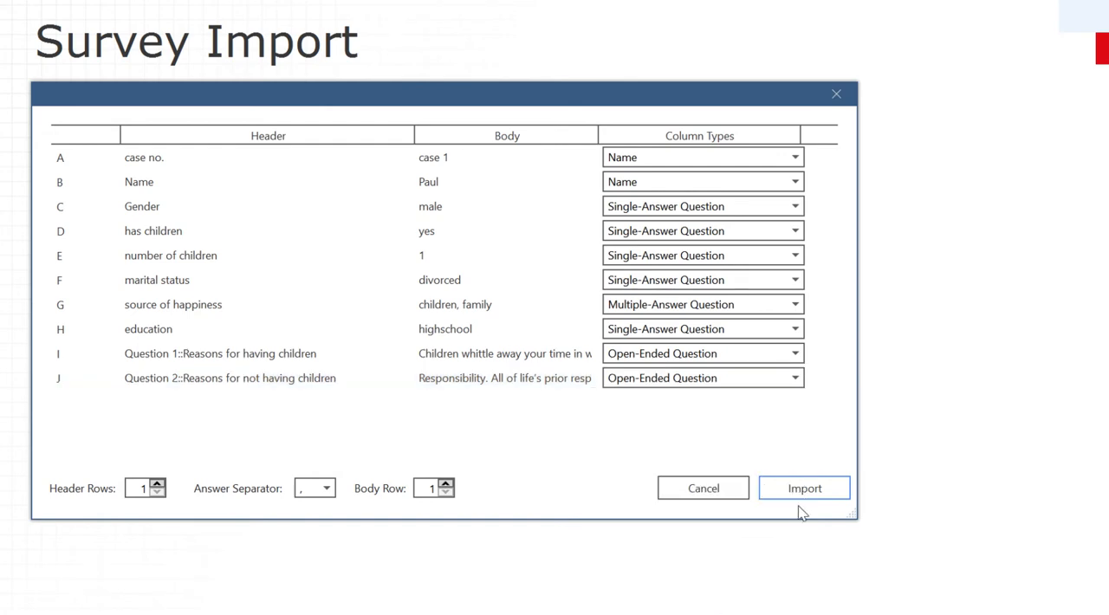
click(804, 489)
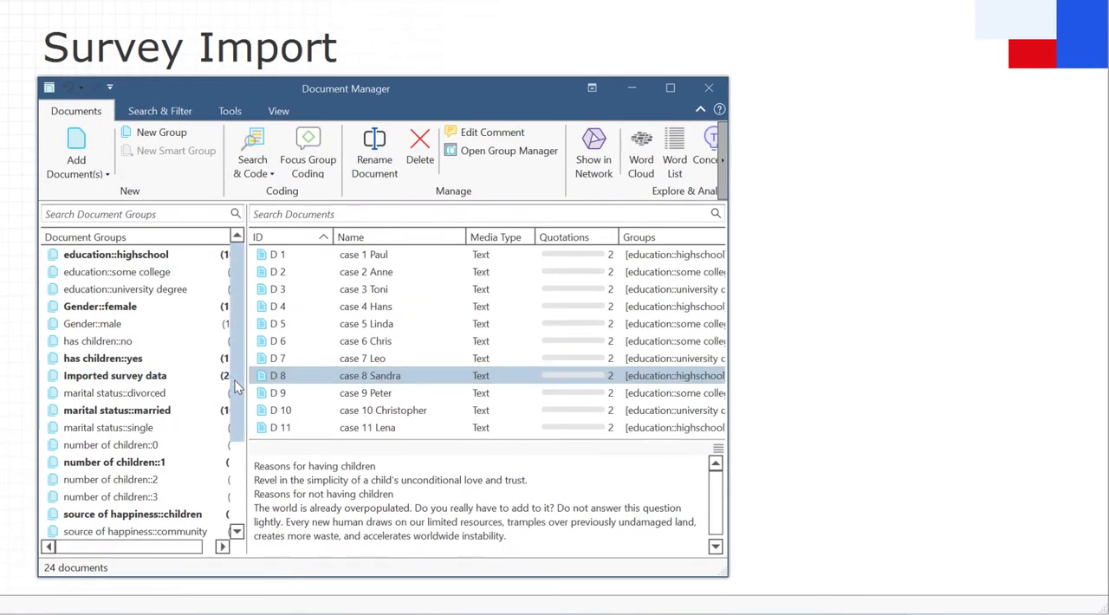
Browse the document groups list and preview case 9 Peter's answers.
scroll(down, 3)
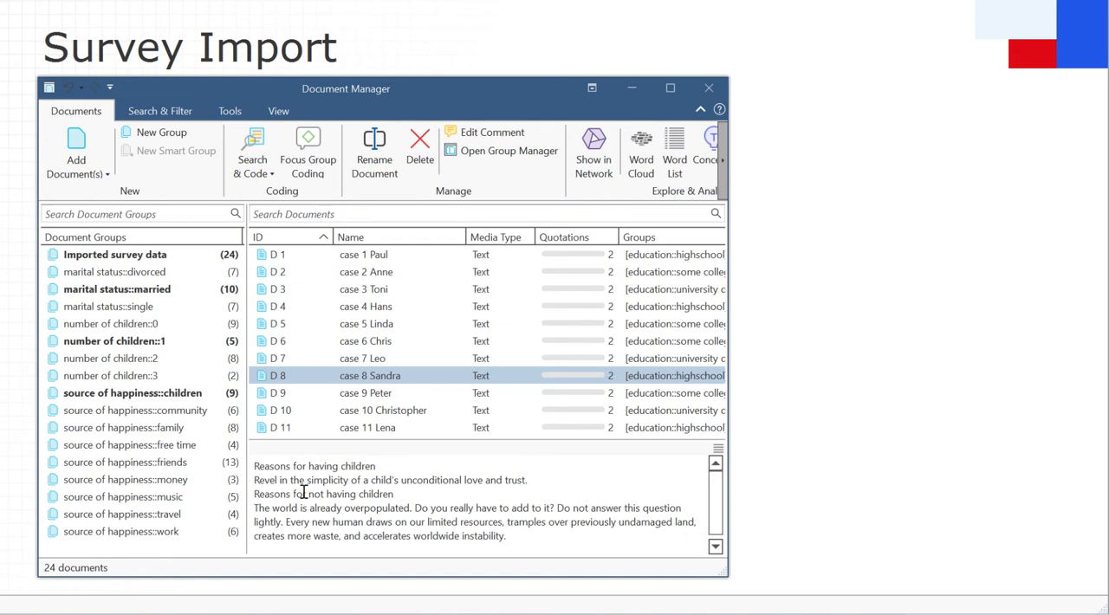
click(364, 392)
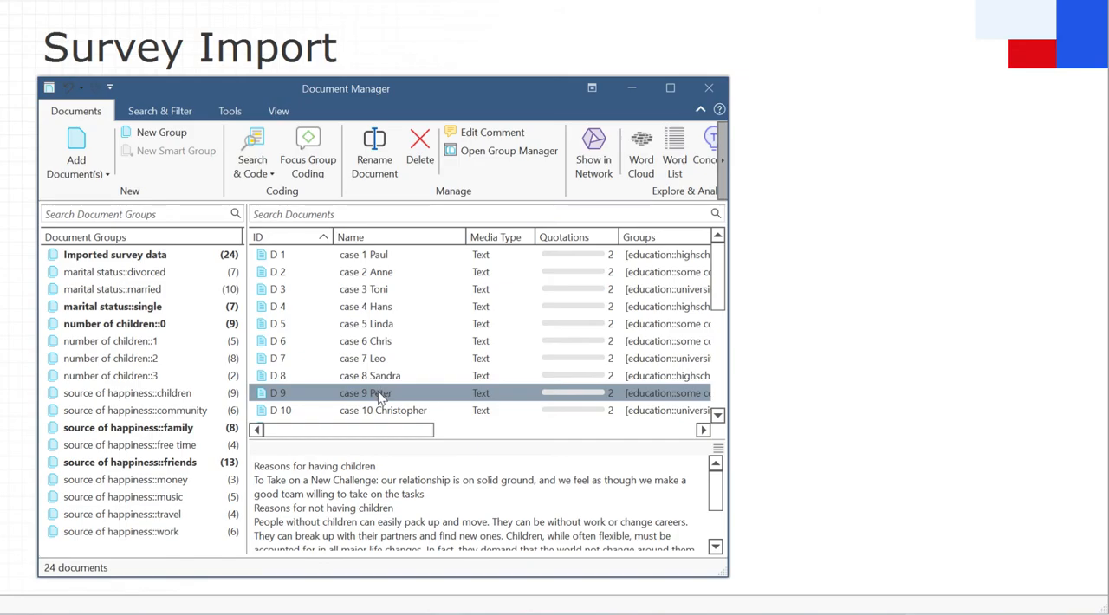
Open D 9 Peter's document showing answers coded Question 1 and Question 2.
double_click(364, 391)
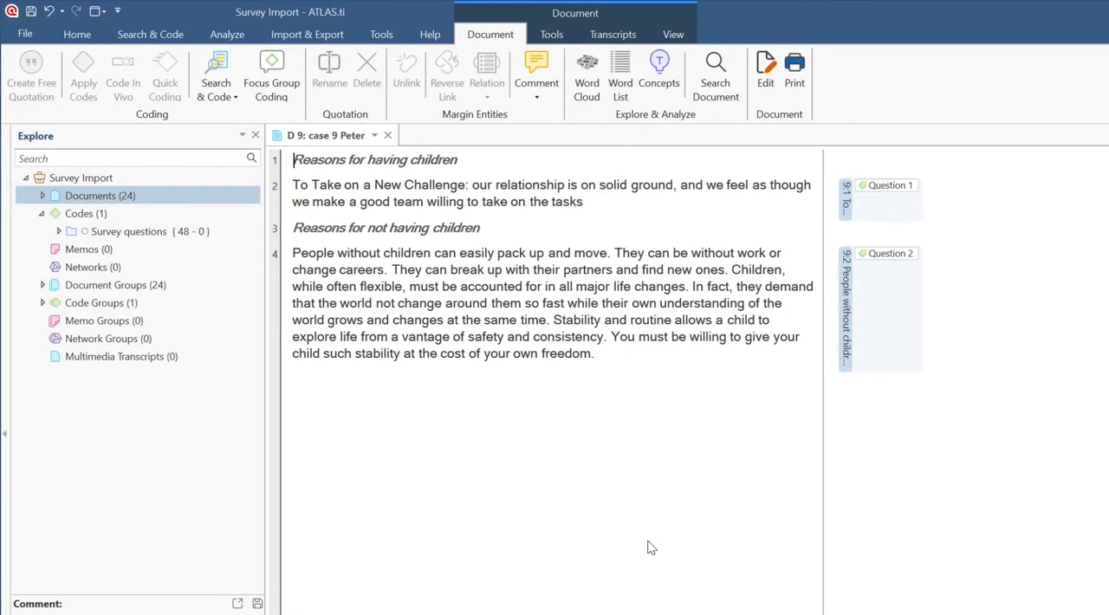
mouse_move(925, 253)
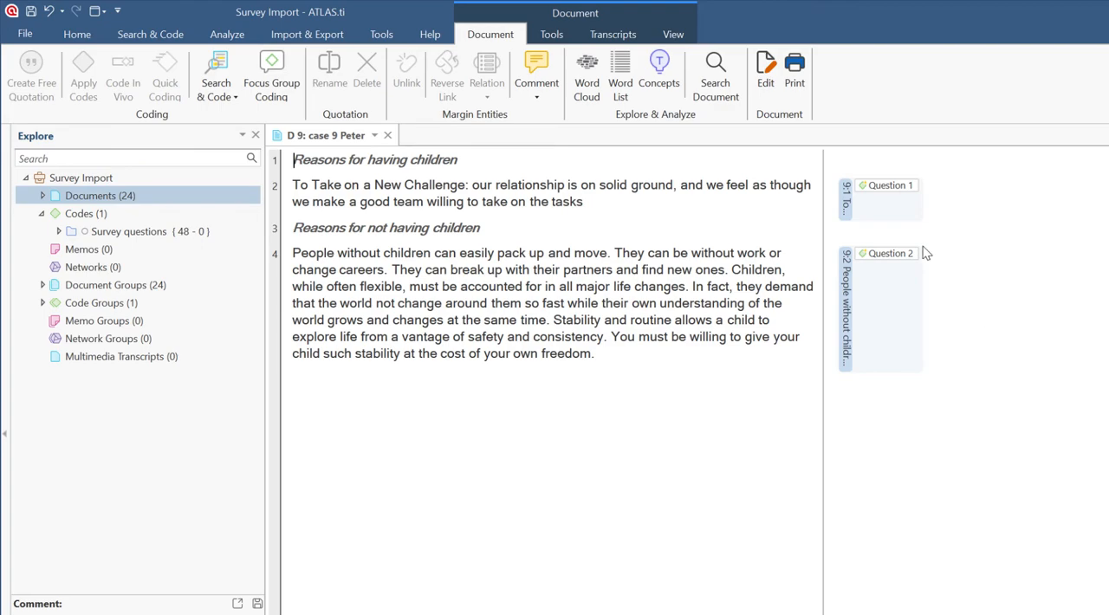
click(886, 253)
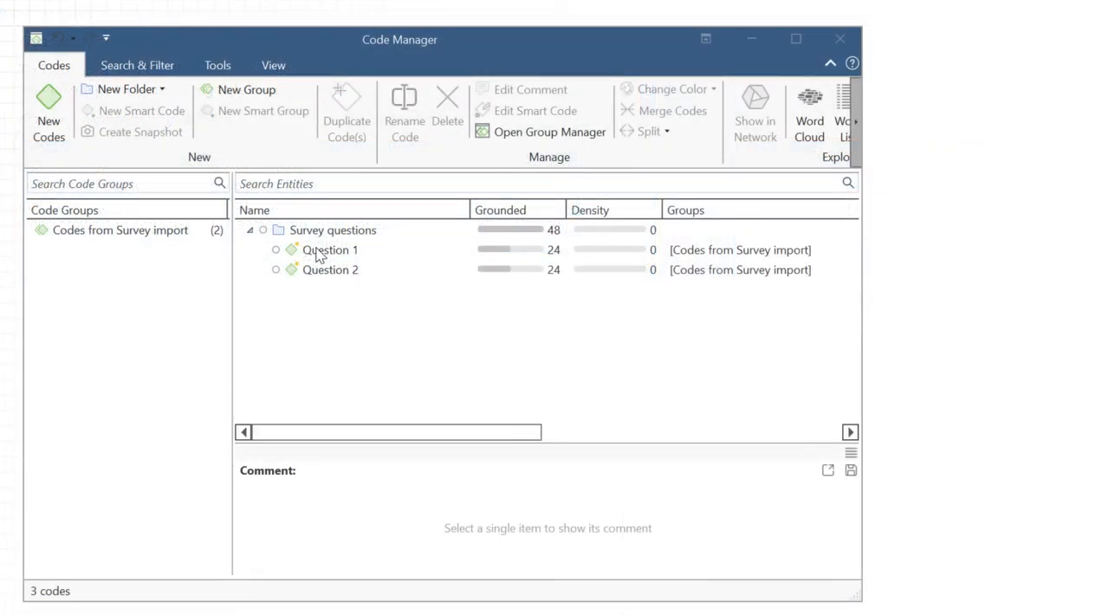
View the comments of the Question 1 and Question 2 codes.
click(329, 249)
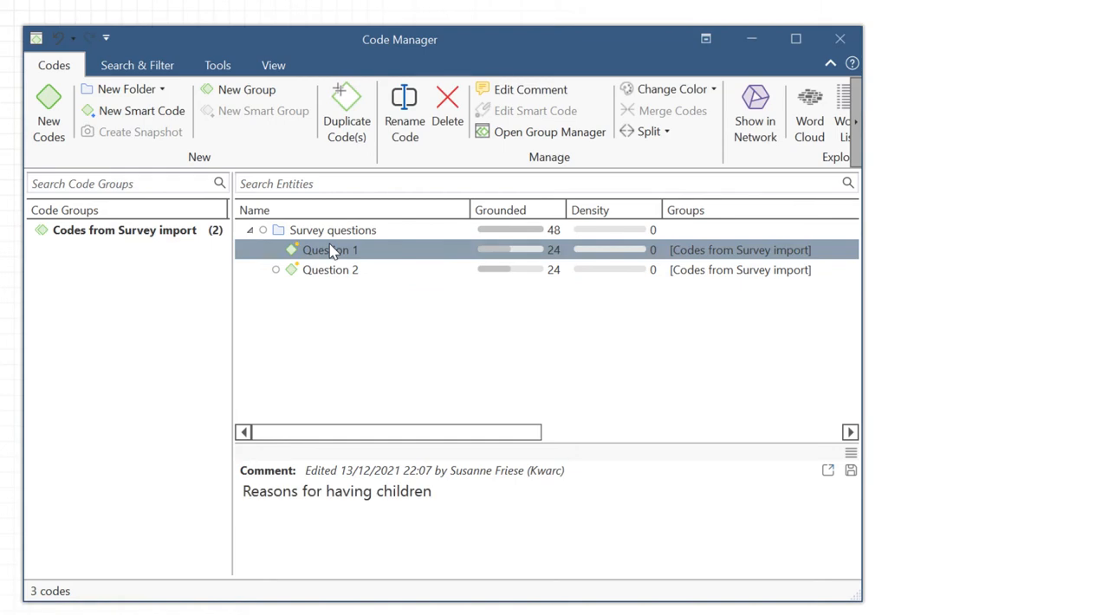
click(329, 270)
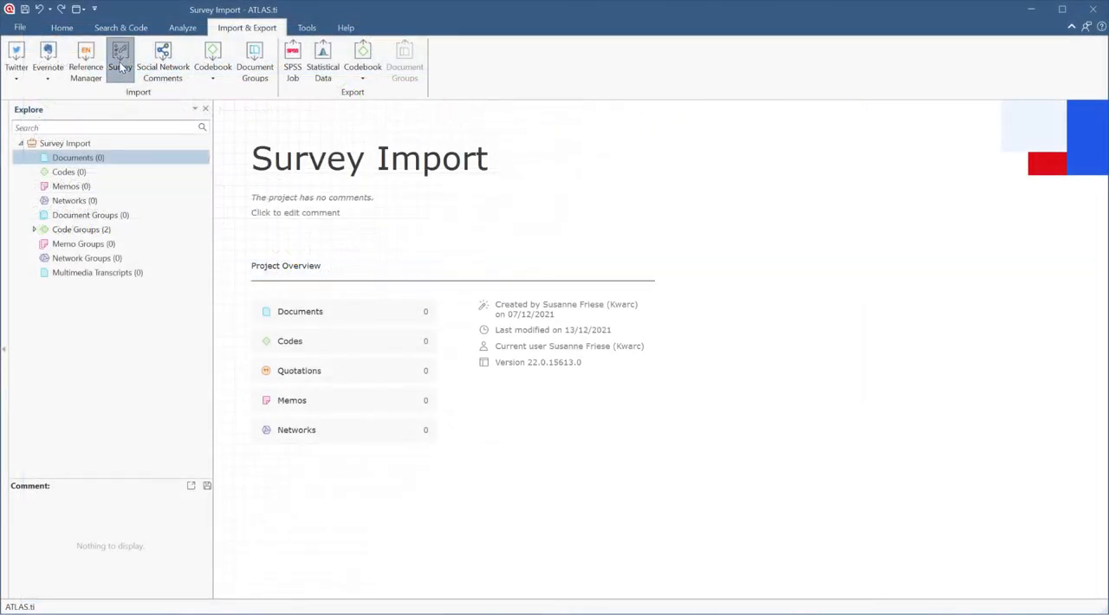
Start a survey import and open 'Ice Cream Study 2.xlsx'.
click(119, 60)
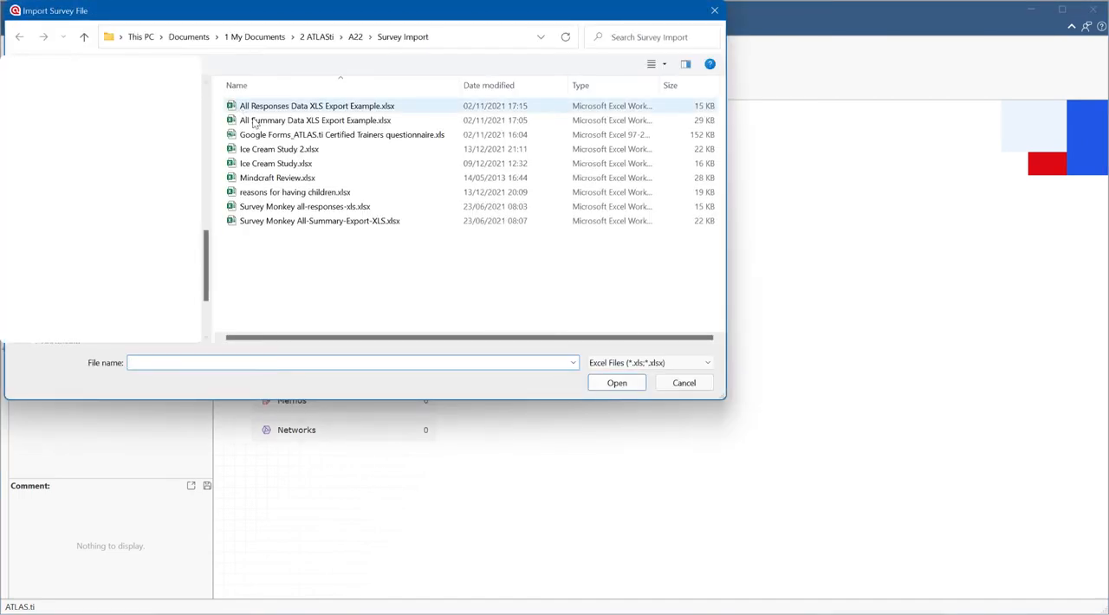
click(279, 149)
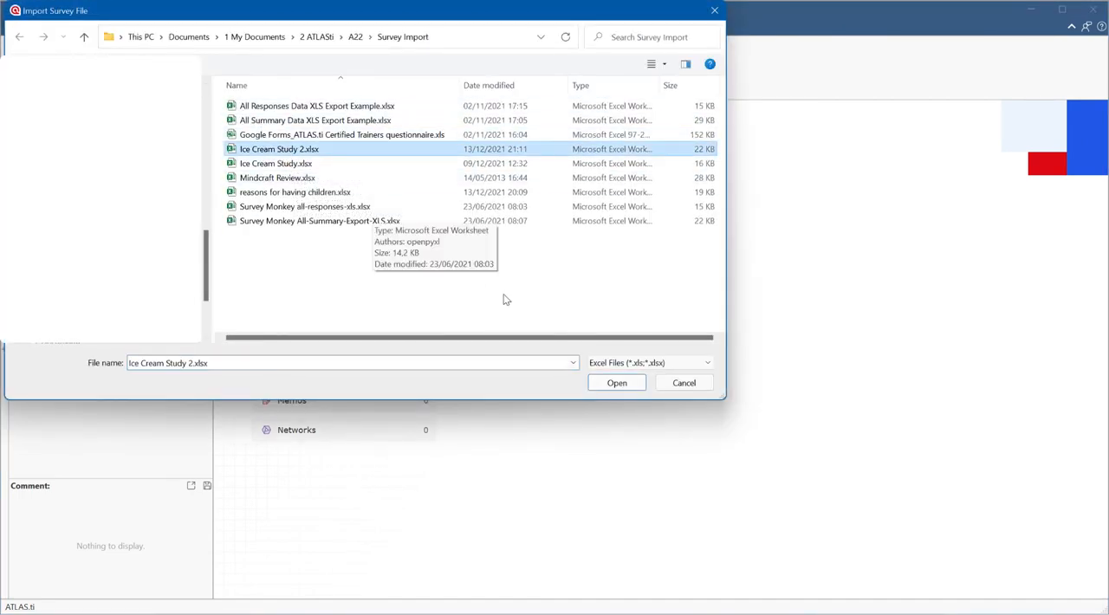
click(617, 383)
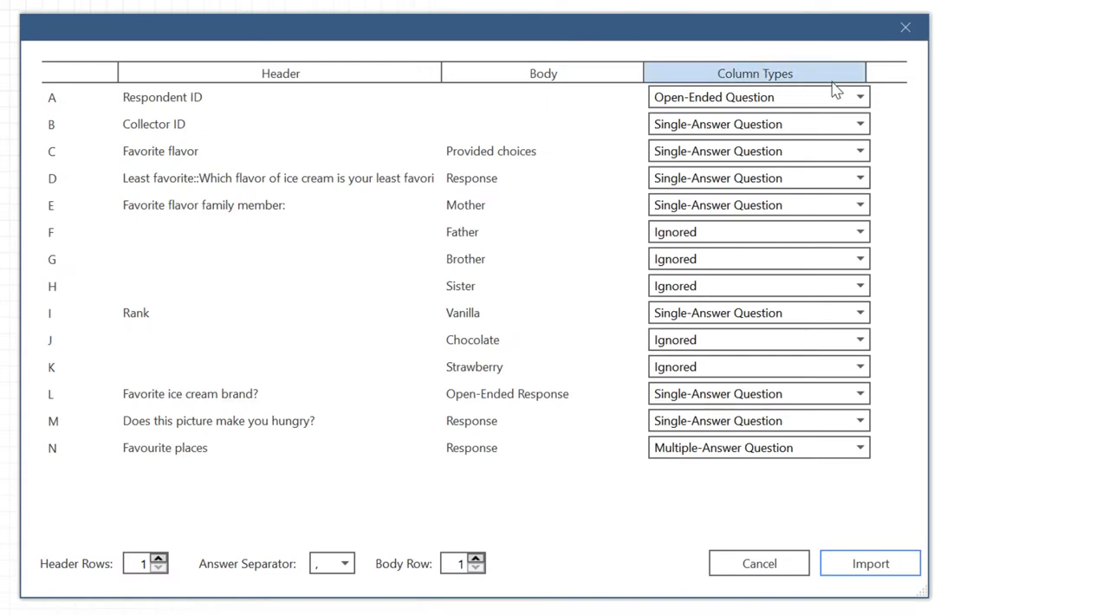
Set Respondent ID's column type to Name and Header Rows to 2.
click(858, 97)
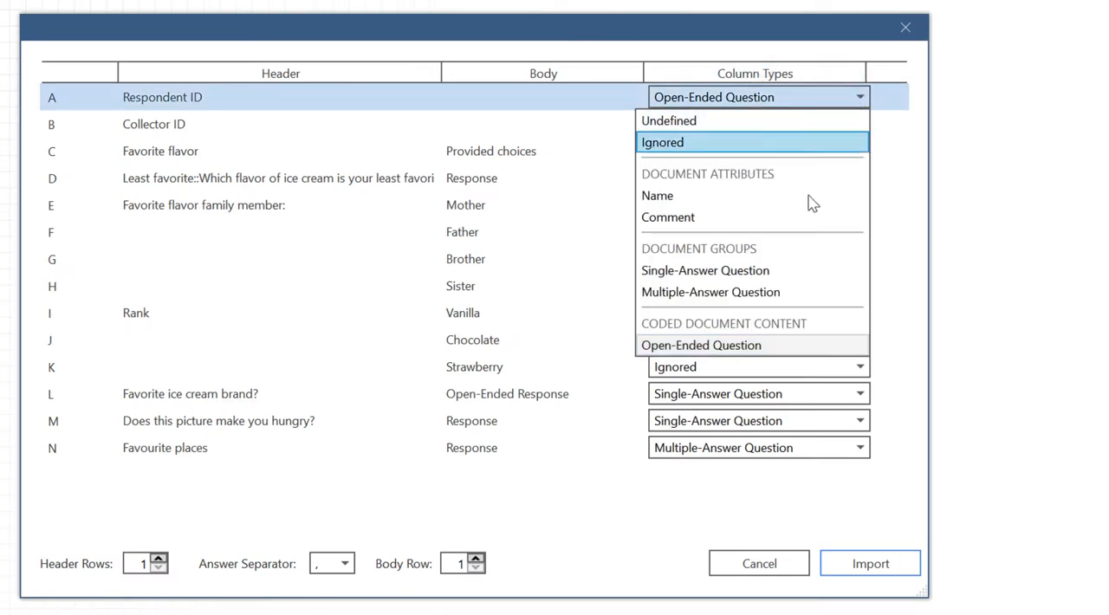
click(656, 196)
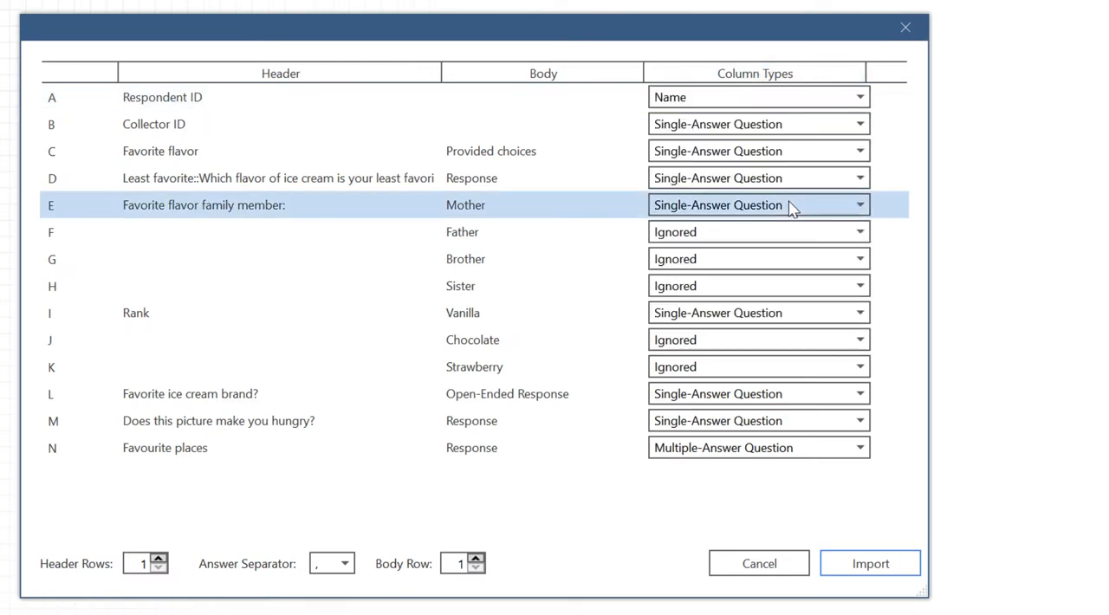
click(859, 123)
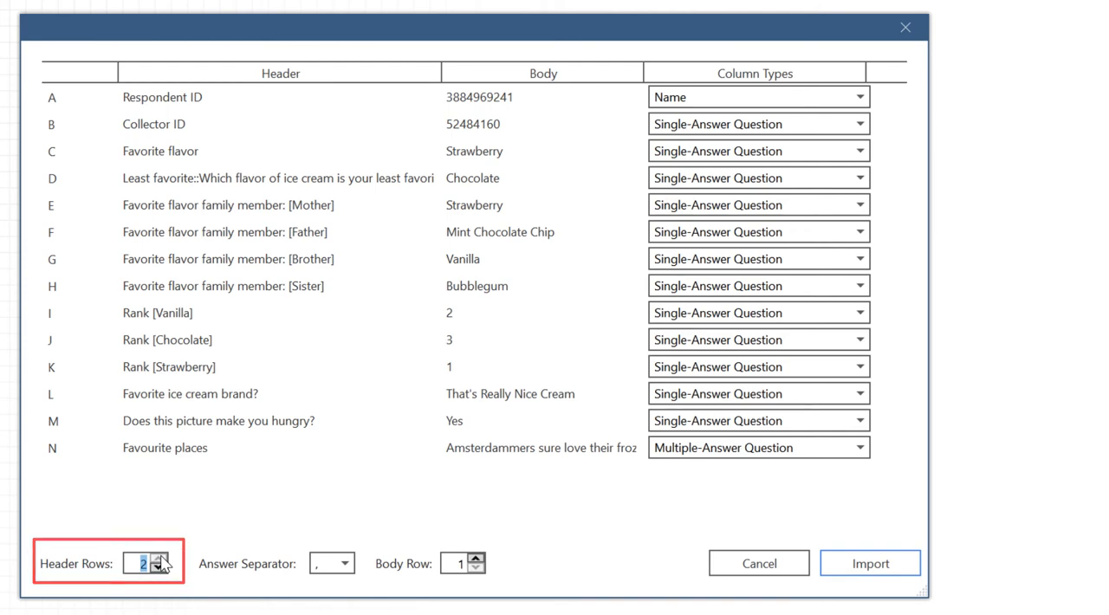
click(870, 563)
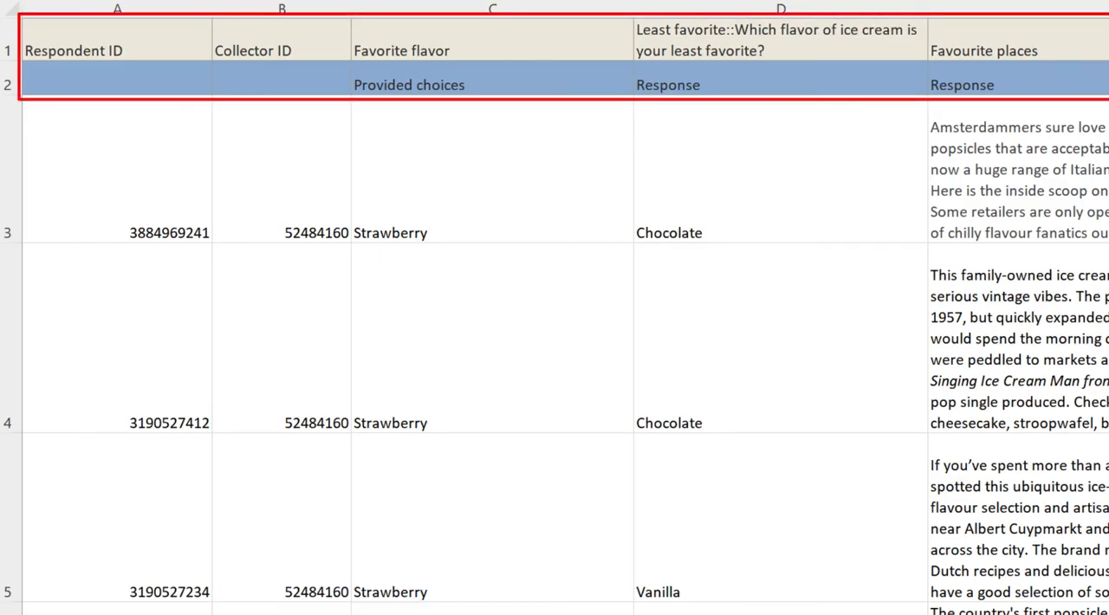
scroll(right, 3)
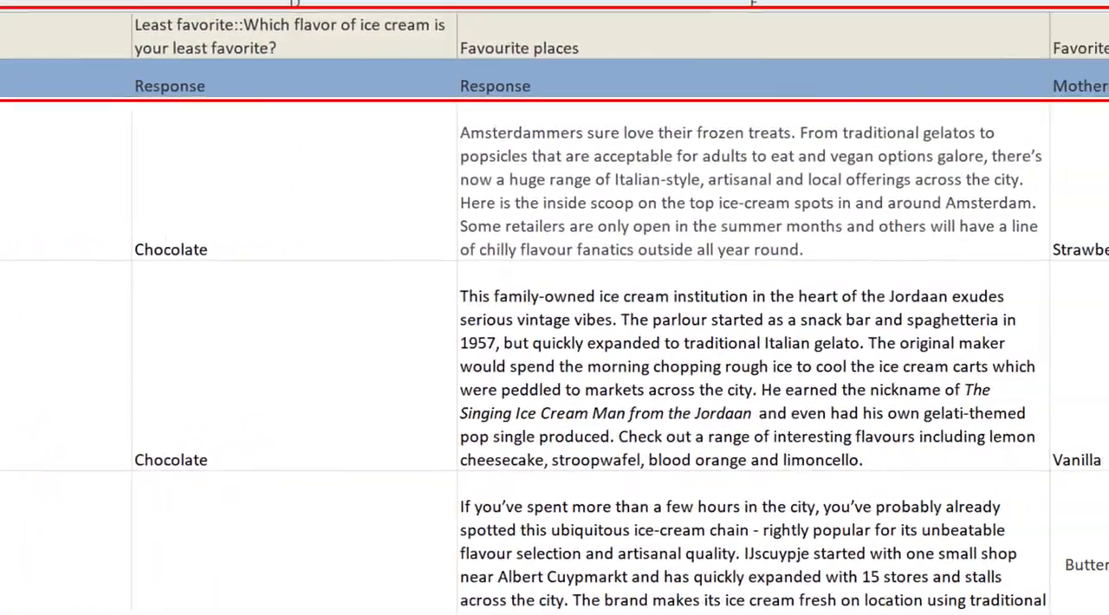
scroll(right, 3)
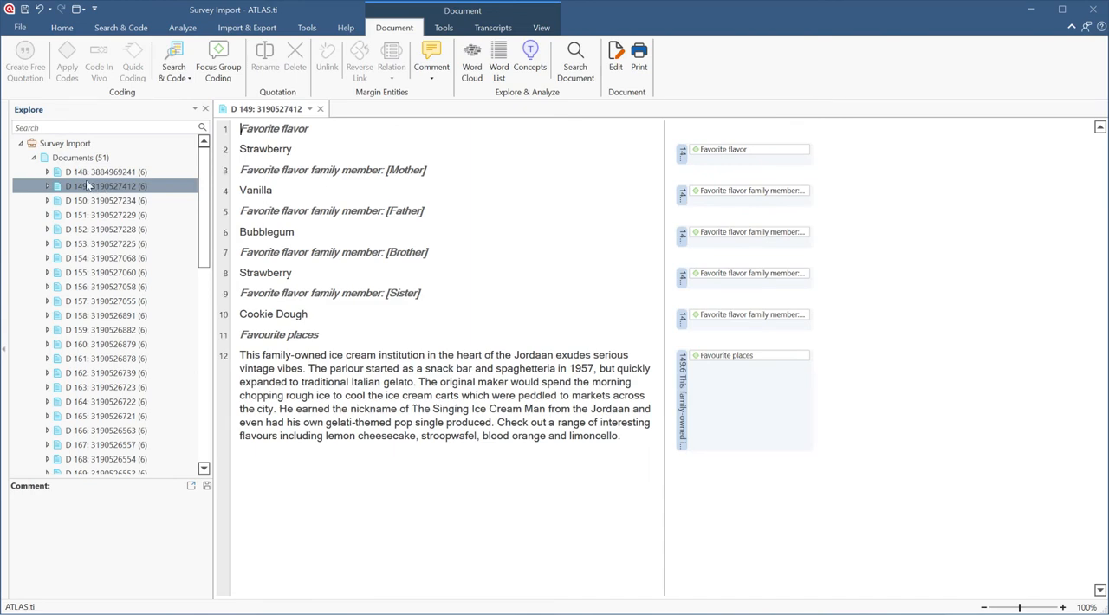
Select the Favourite places code and generate its Concepts word cloud.
click(31, 156)
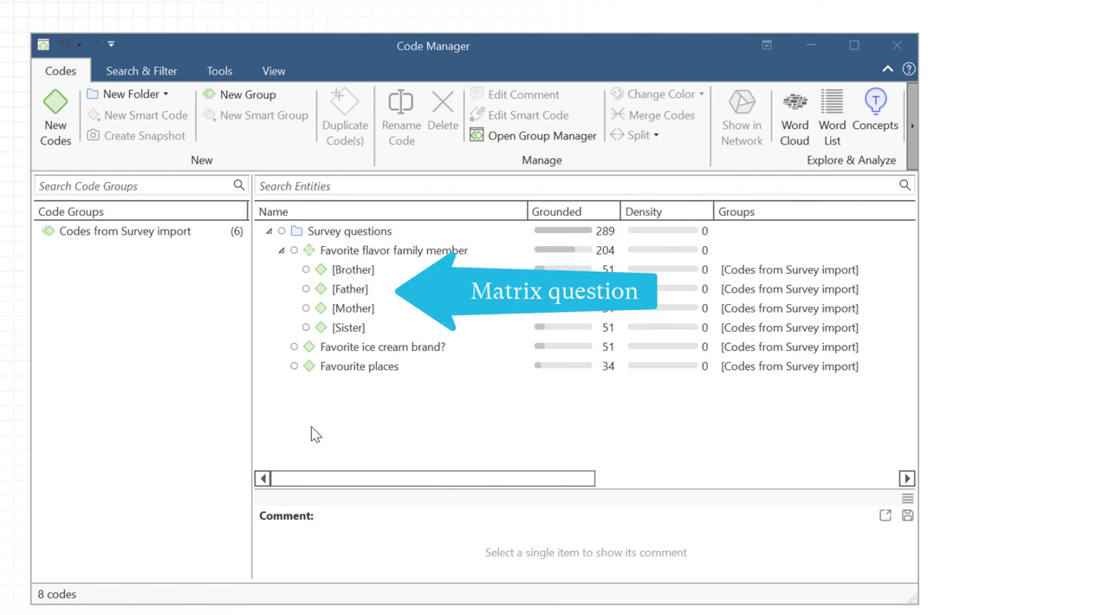
click(359, 365)
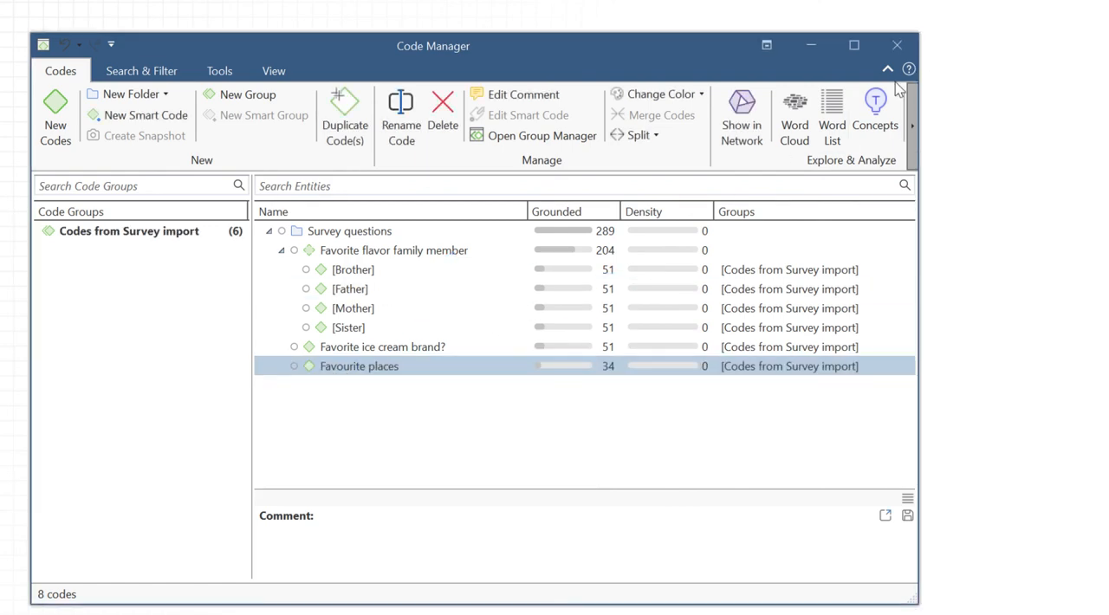
click(875, 118)
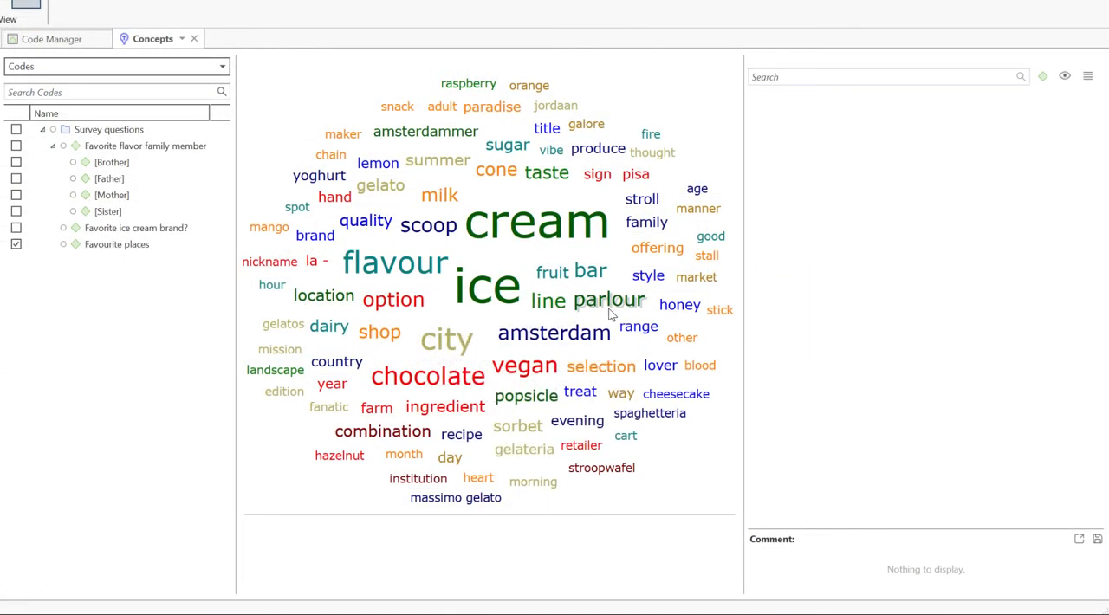